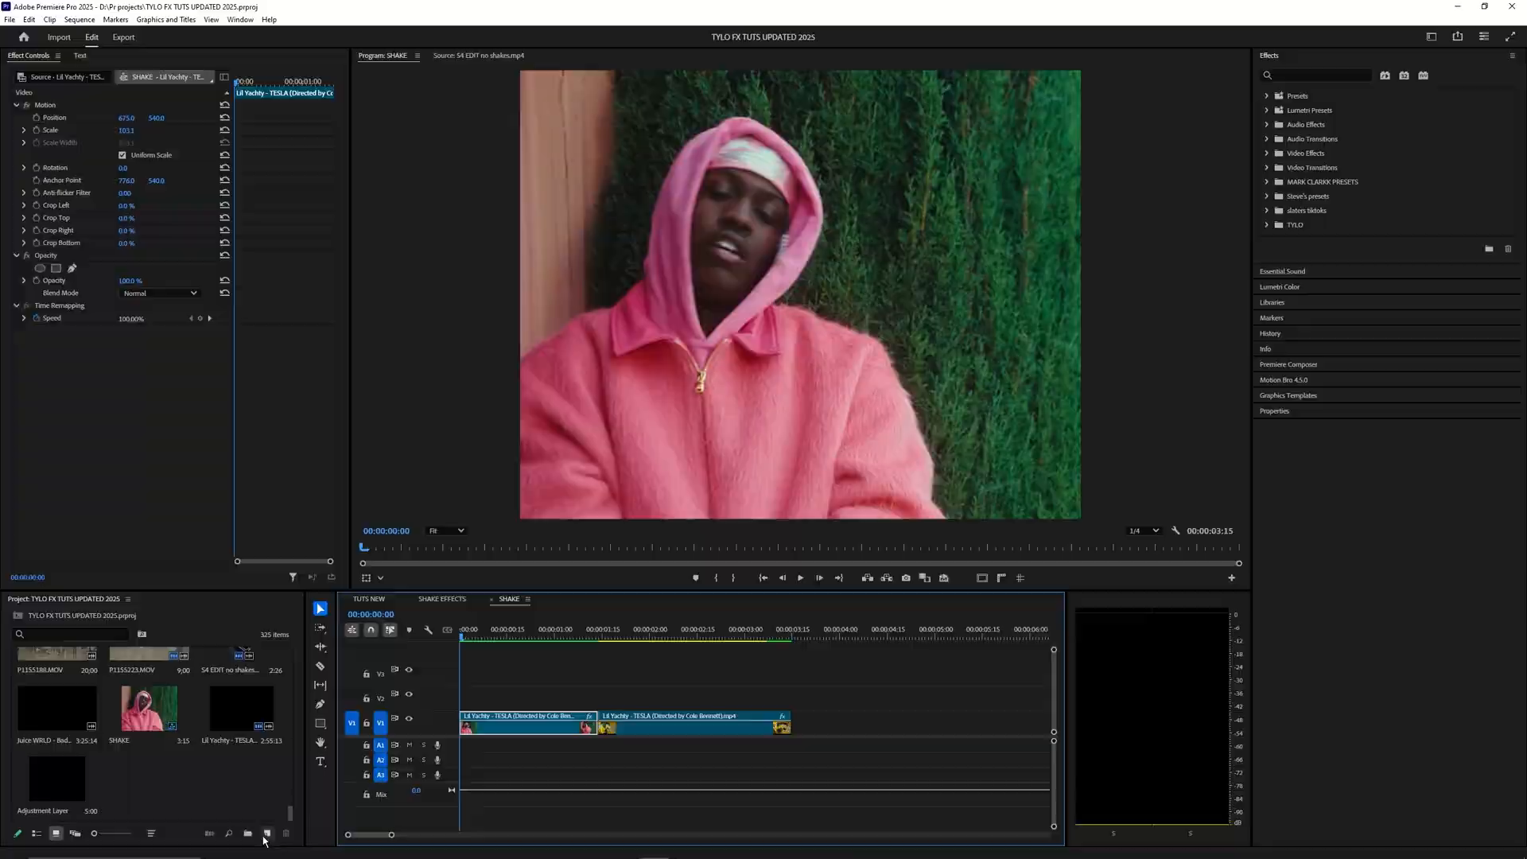
- Create a new 1350×1080 adjustment layer from the New Item menu
{"action": "left_click", "coordinate": [267, 833]}
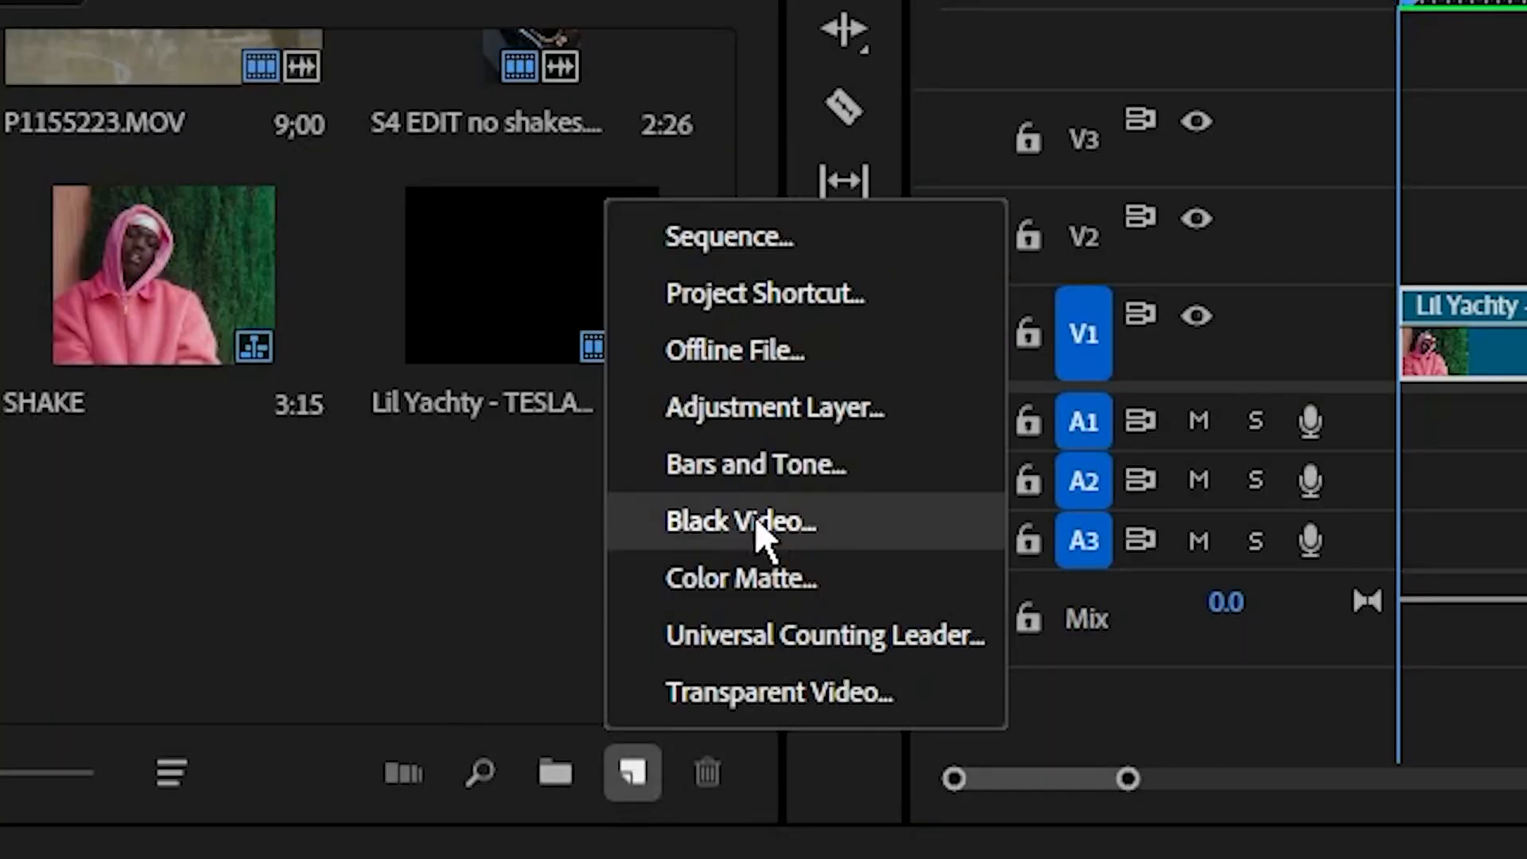
{"action": "left_click", "coordinate": [774, 407]}
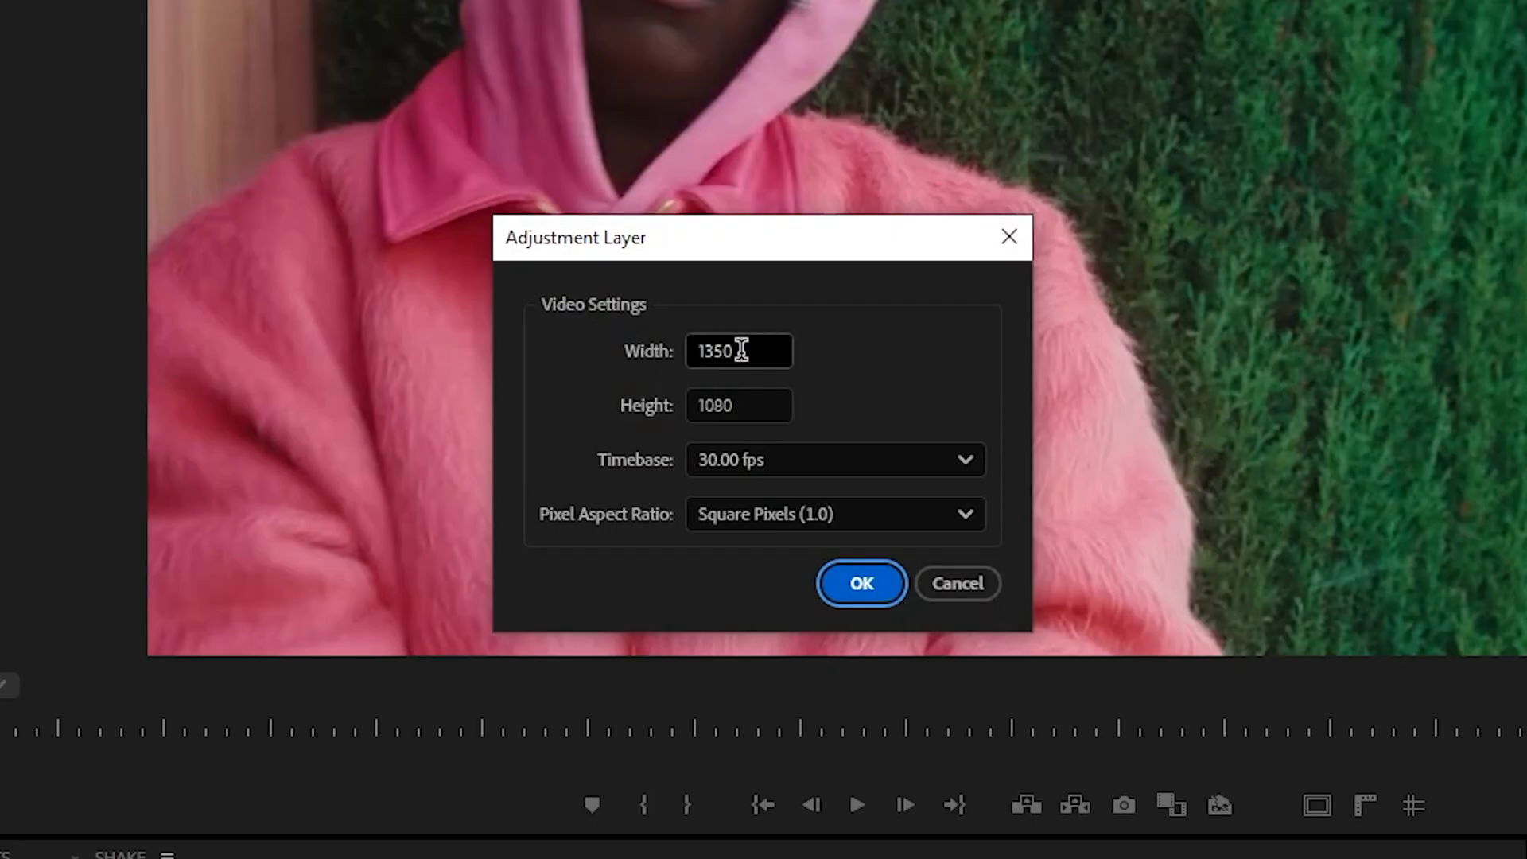
{"action": "left_click", "coordinate": [860, 583]}
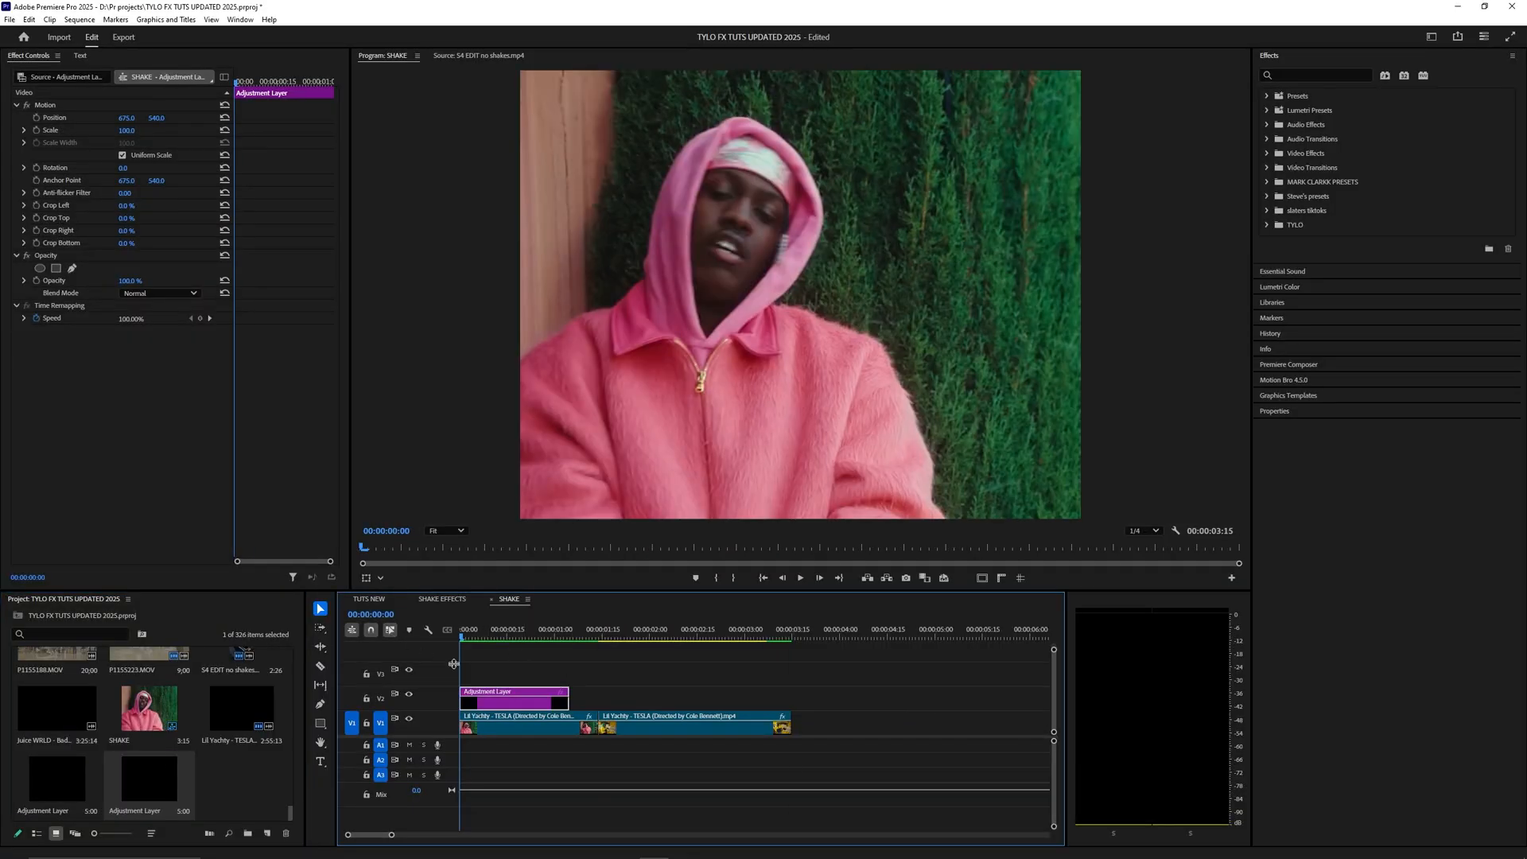
- Apply Transform to the adjustment layer and ease its Scale 120 keyframes with Bezier
{"action": "type", "text": "transform"}
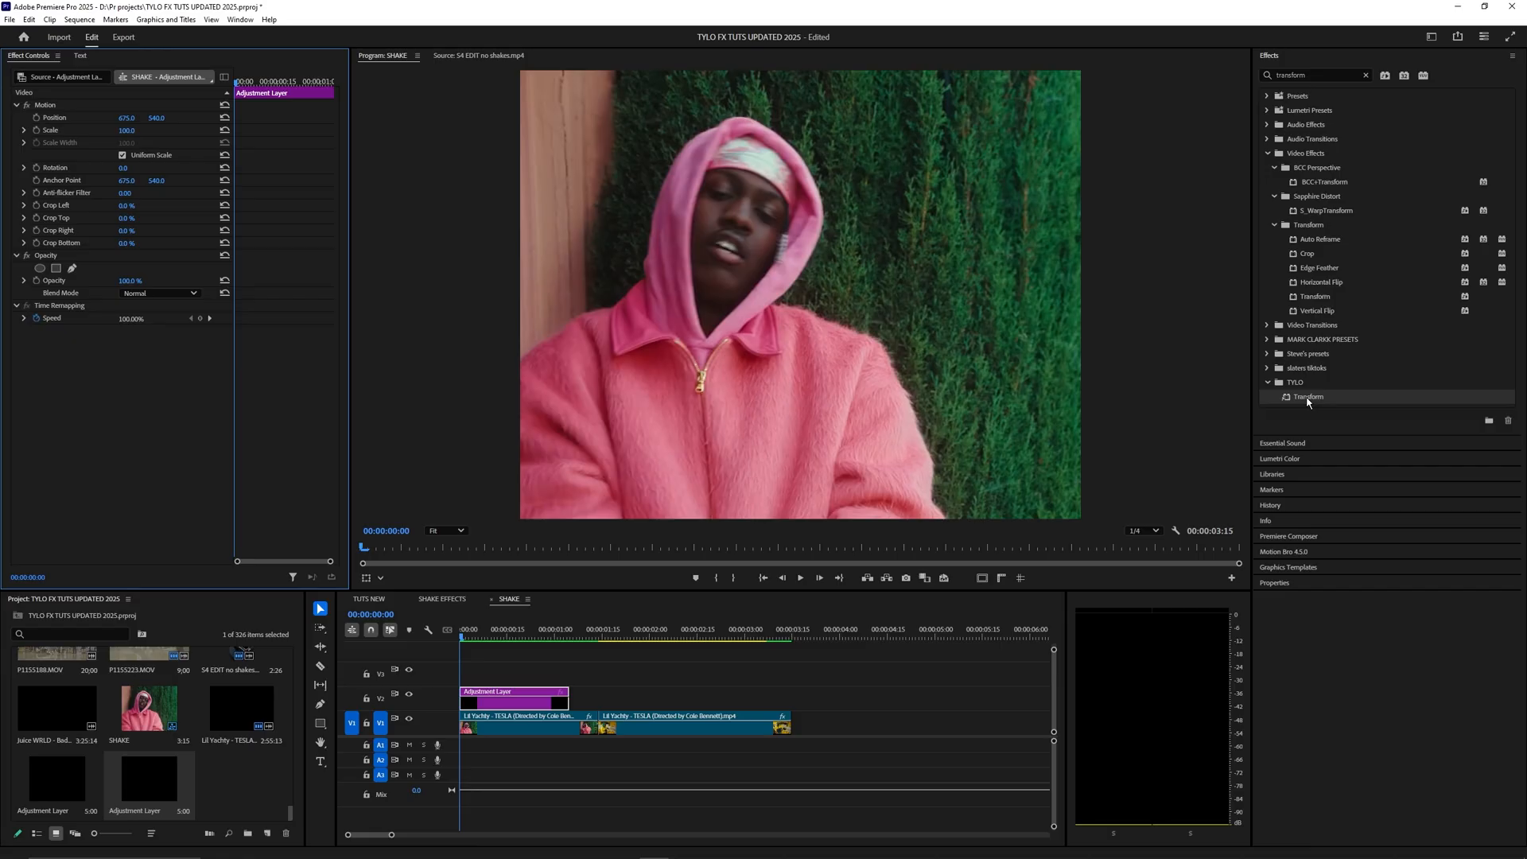
{"action": "left_click_drag", "start_coordinate": [1307, 396], "coordinate": [571, 670]}
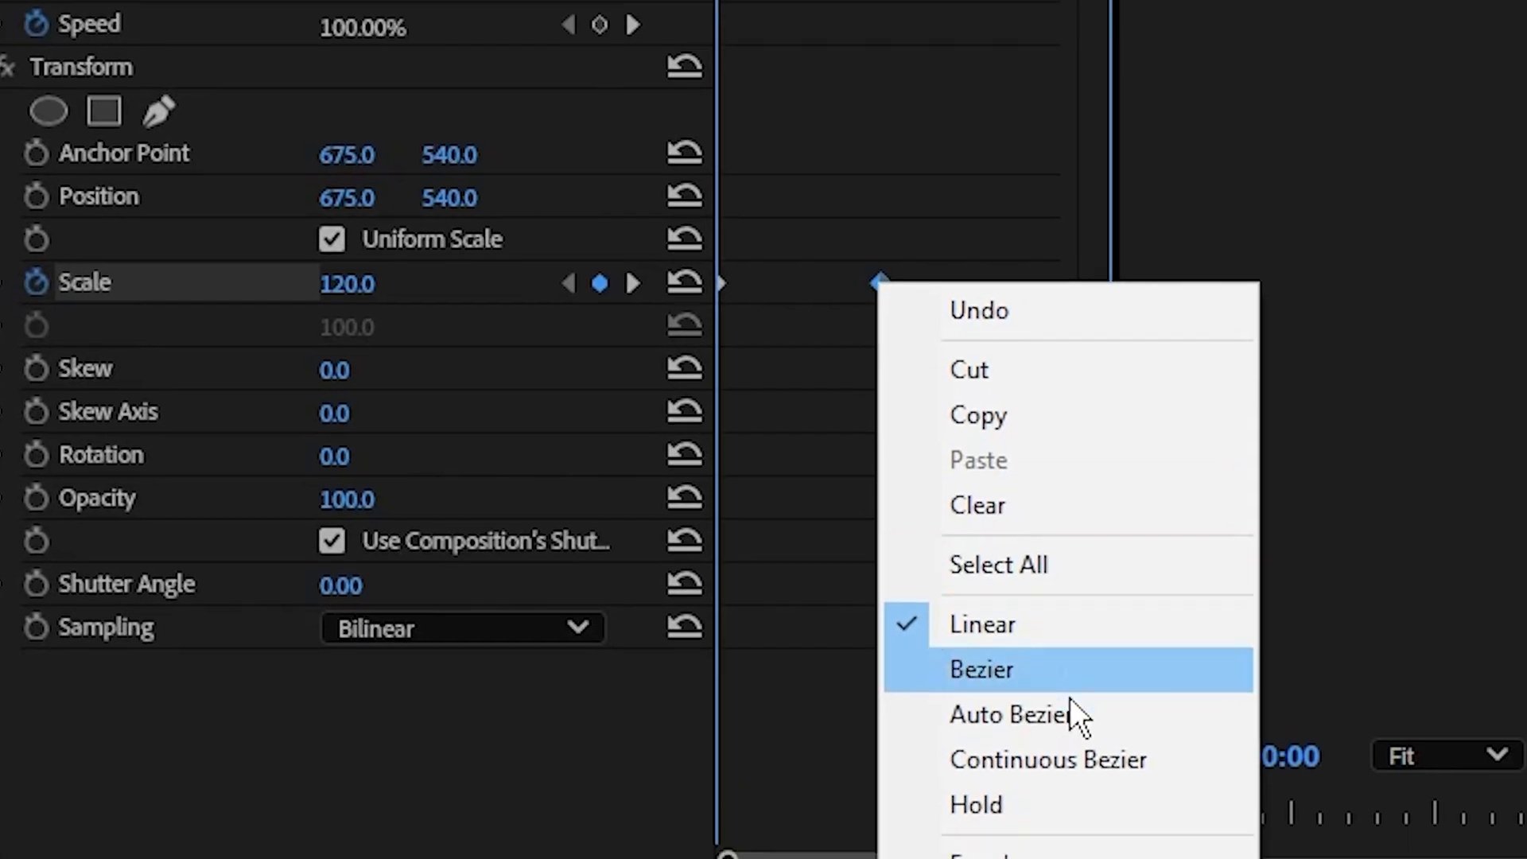
{"action": "left_click", "coordinate": [981, 669]}
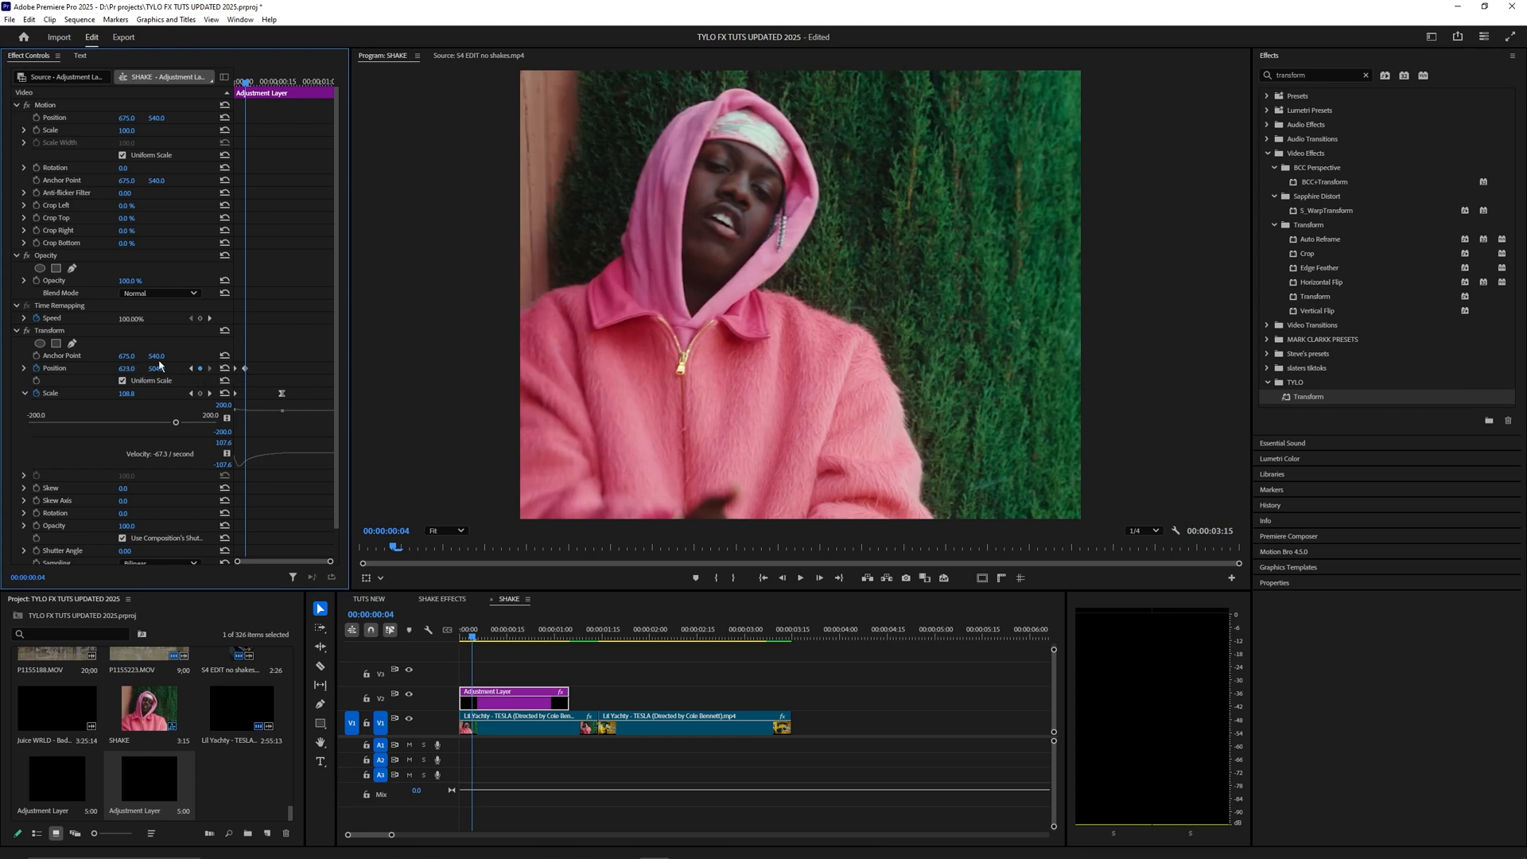
{"action": "mouse_move", "coordinate": [152, 368]}
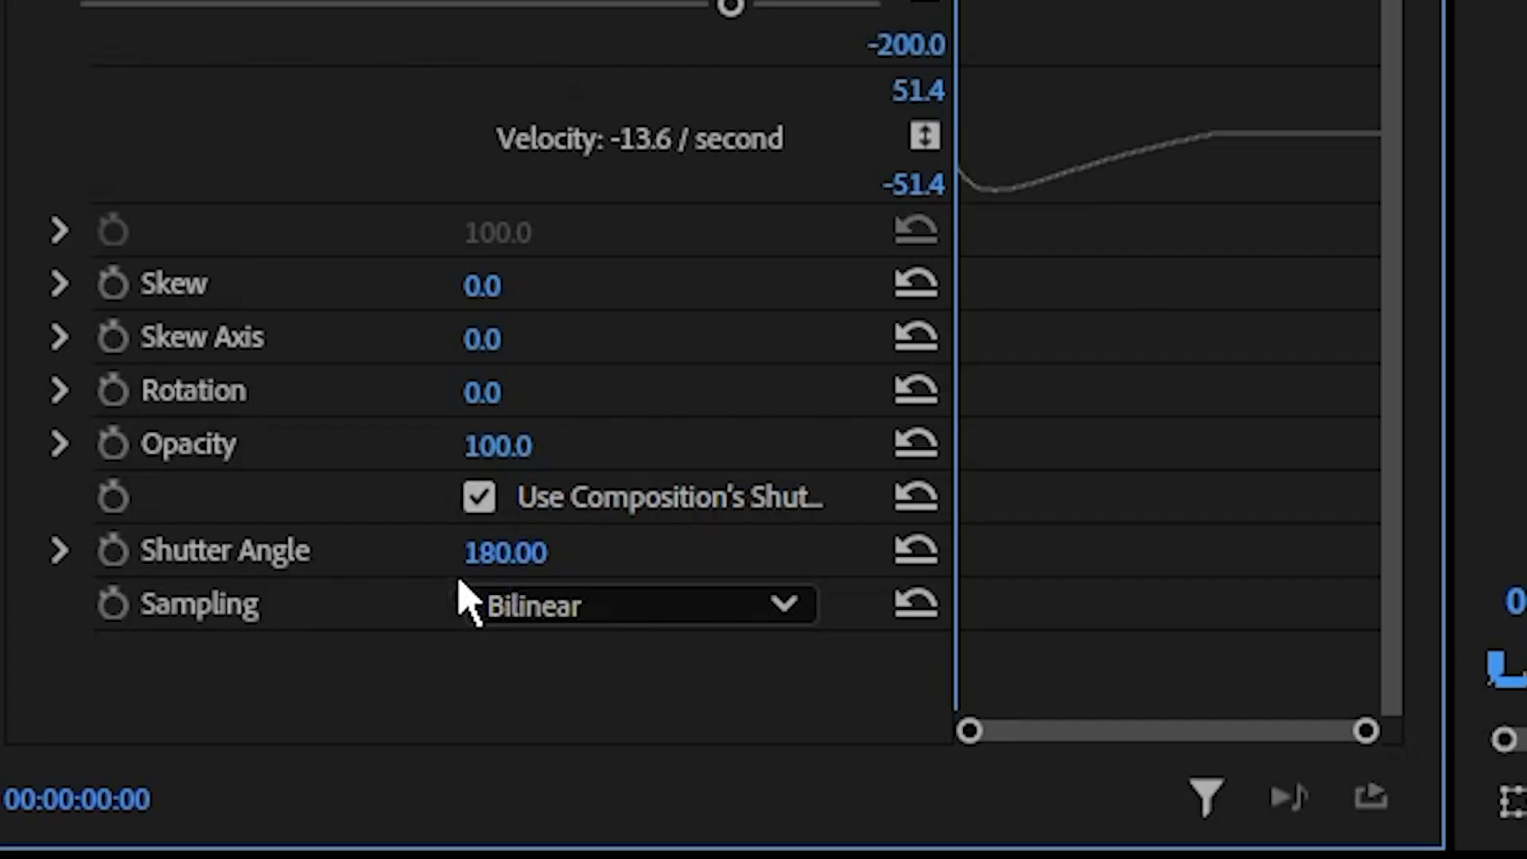
{"action": "mouse_move", "coordinate": [599, 706]}
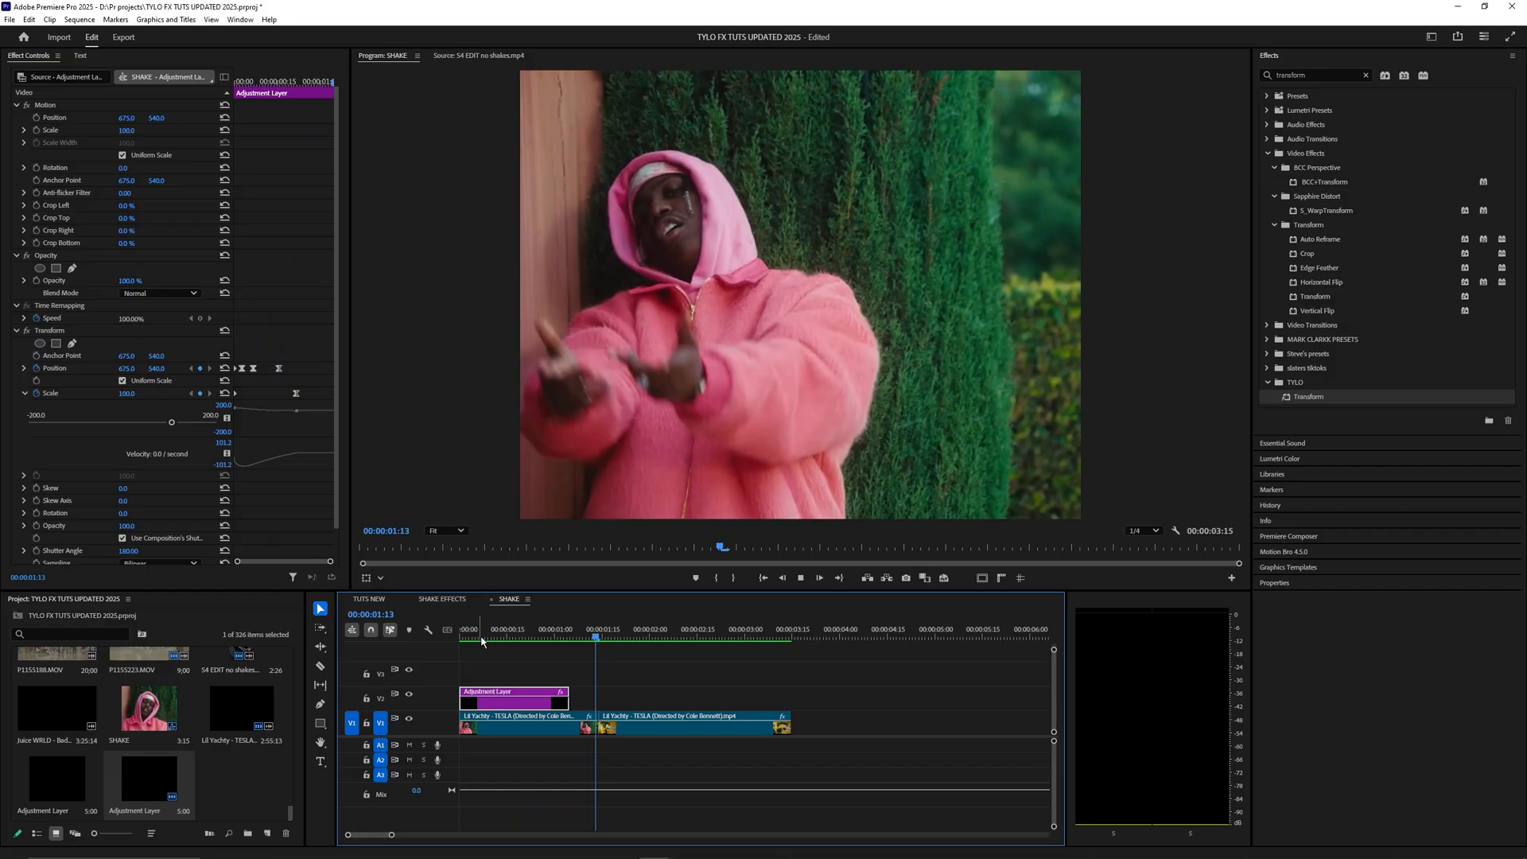
- Return the playhead to the sequence start to view the scale-140 blurred frame
{"action": "left_click", "coordinate": [460, 638]}
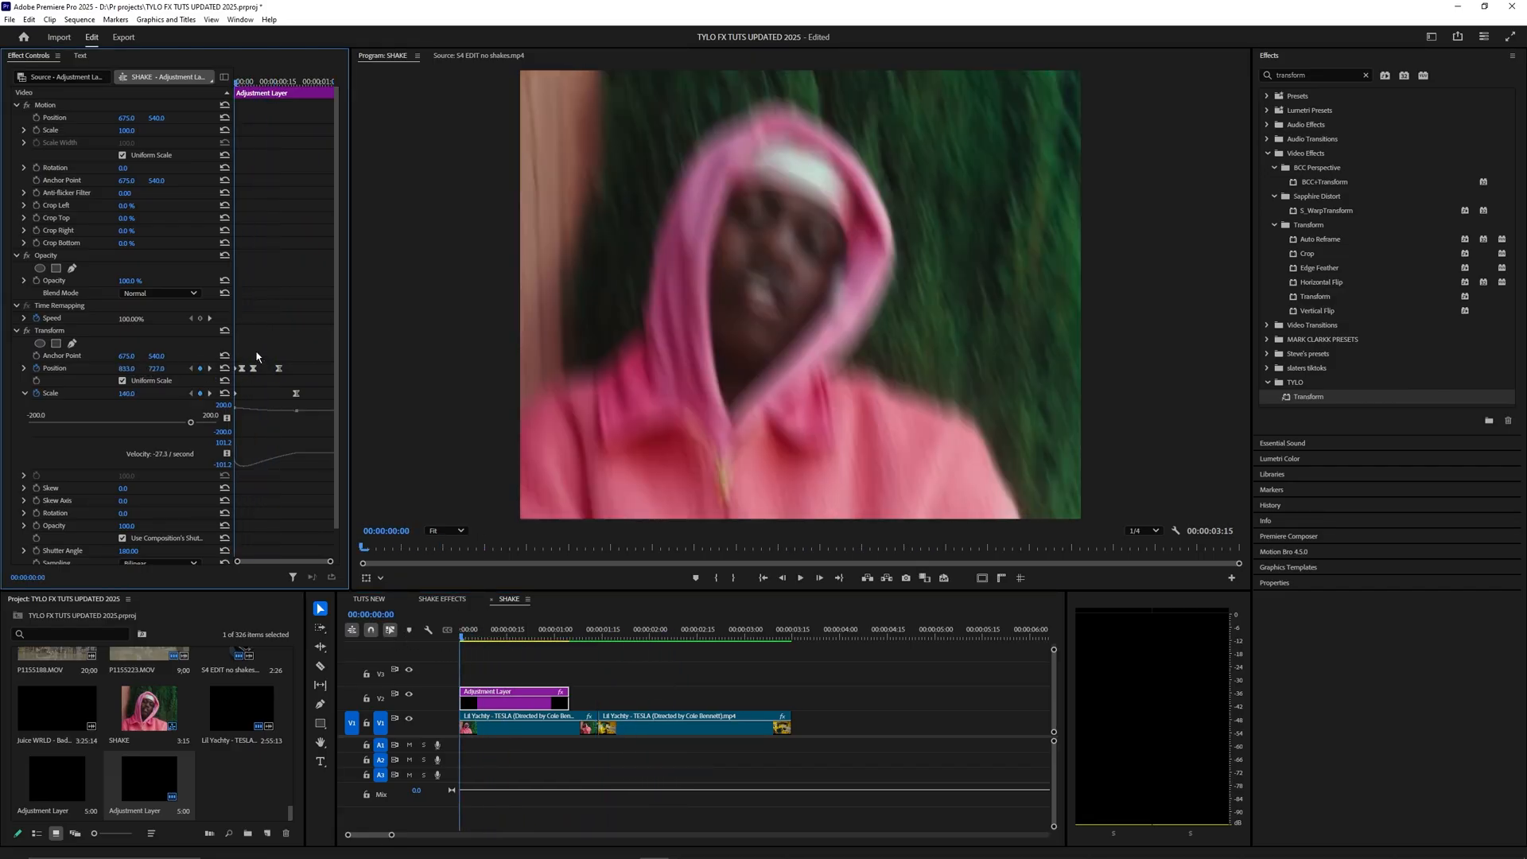
- Apply Directional Blur with blur length 40 and edit the Direction keyframe value
{"action": "type", "text": "directi"}
{"action": "type", "text": "40"}
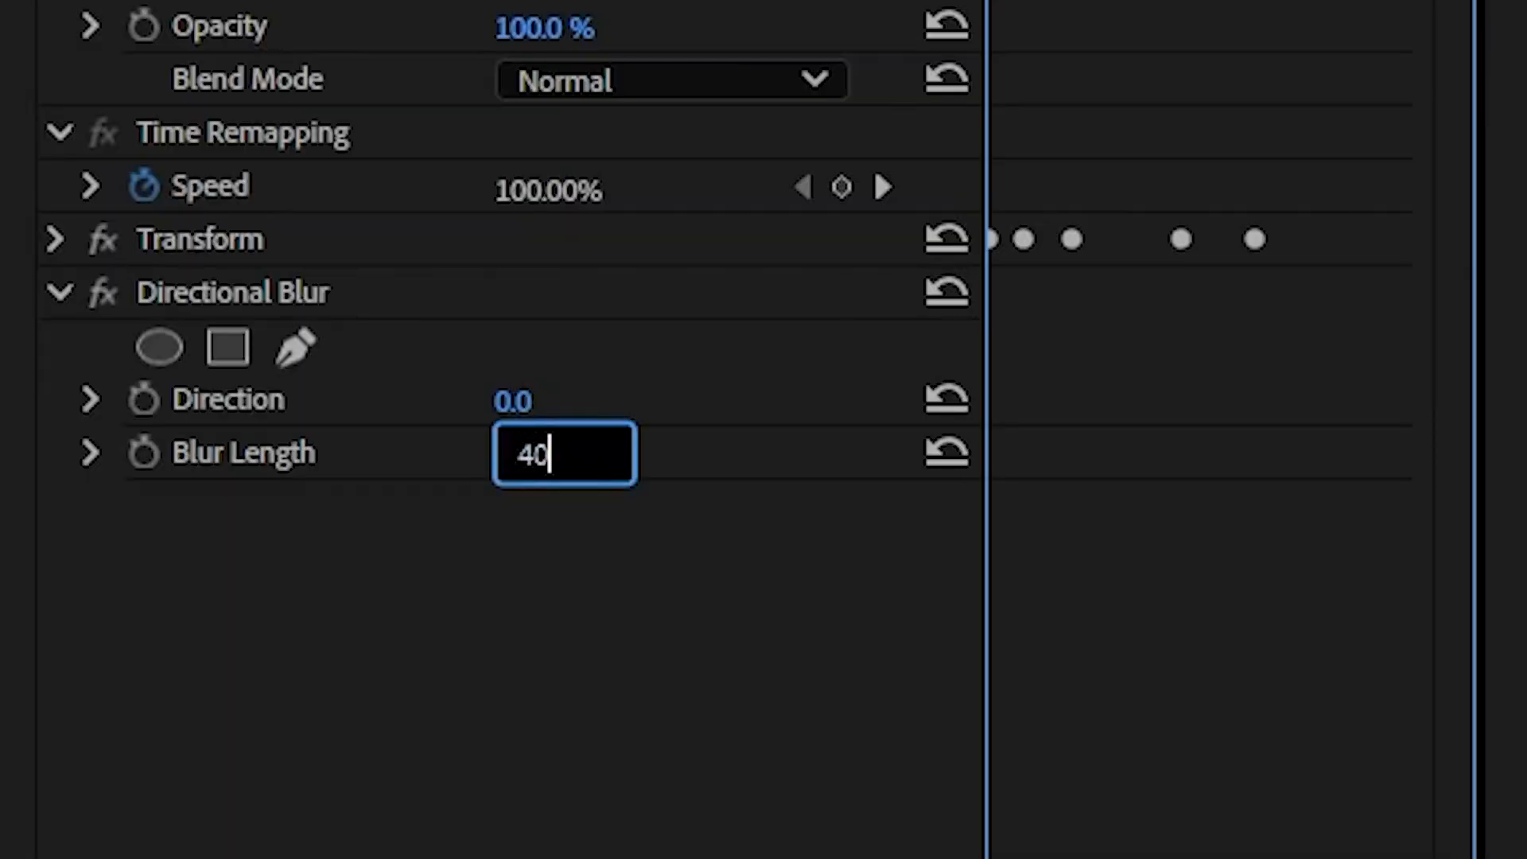
{"action": "key", "text": "Enter"}
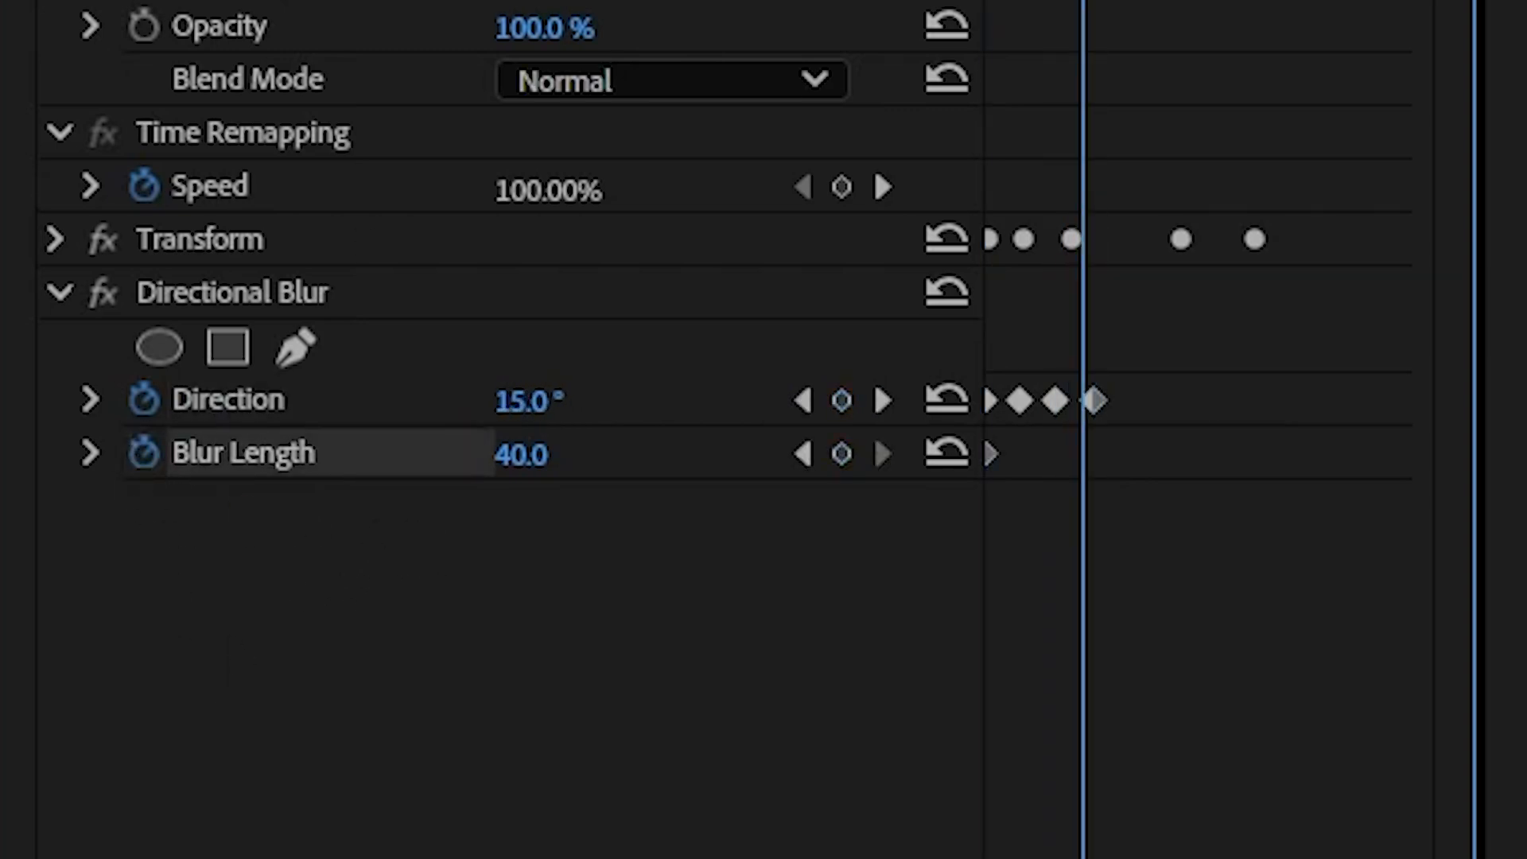
{"action": "double_click", "coordinate": [521, 452]}
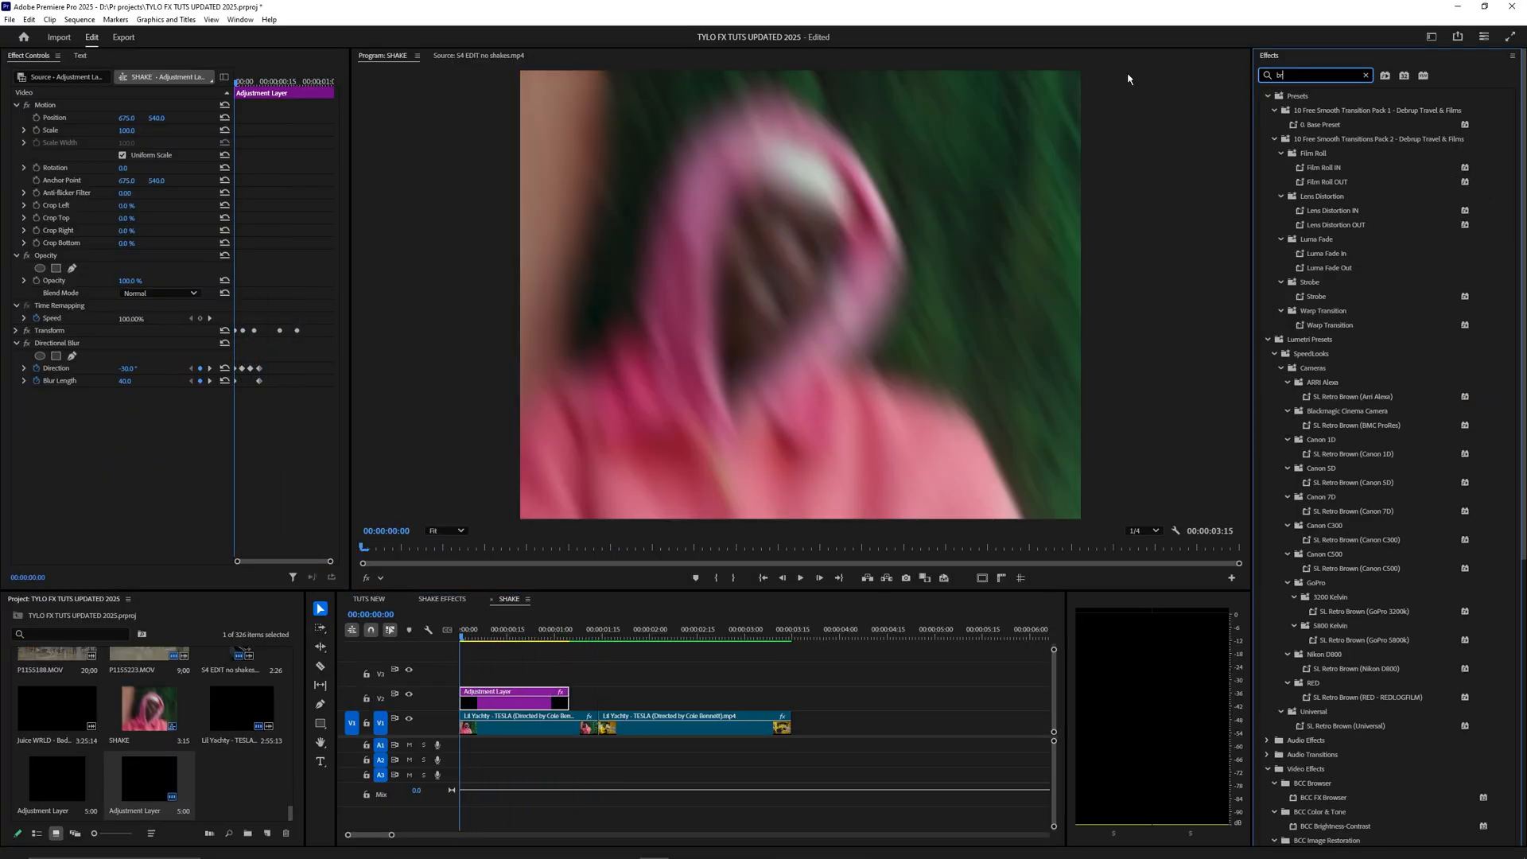
- Apply Brightness & Contrast and enter 40 for Brightness
{"action": "type", "text": "bright"}
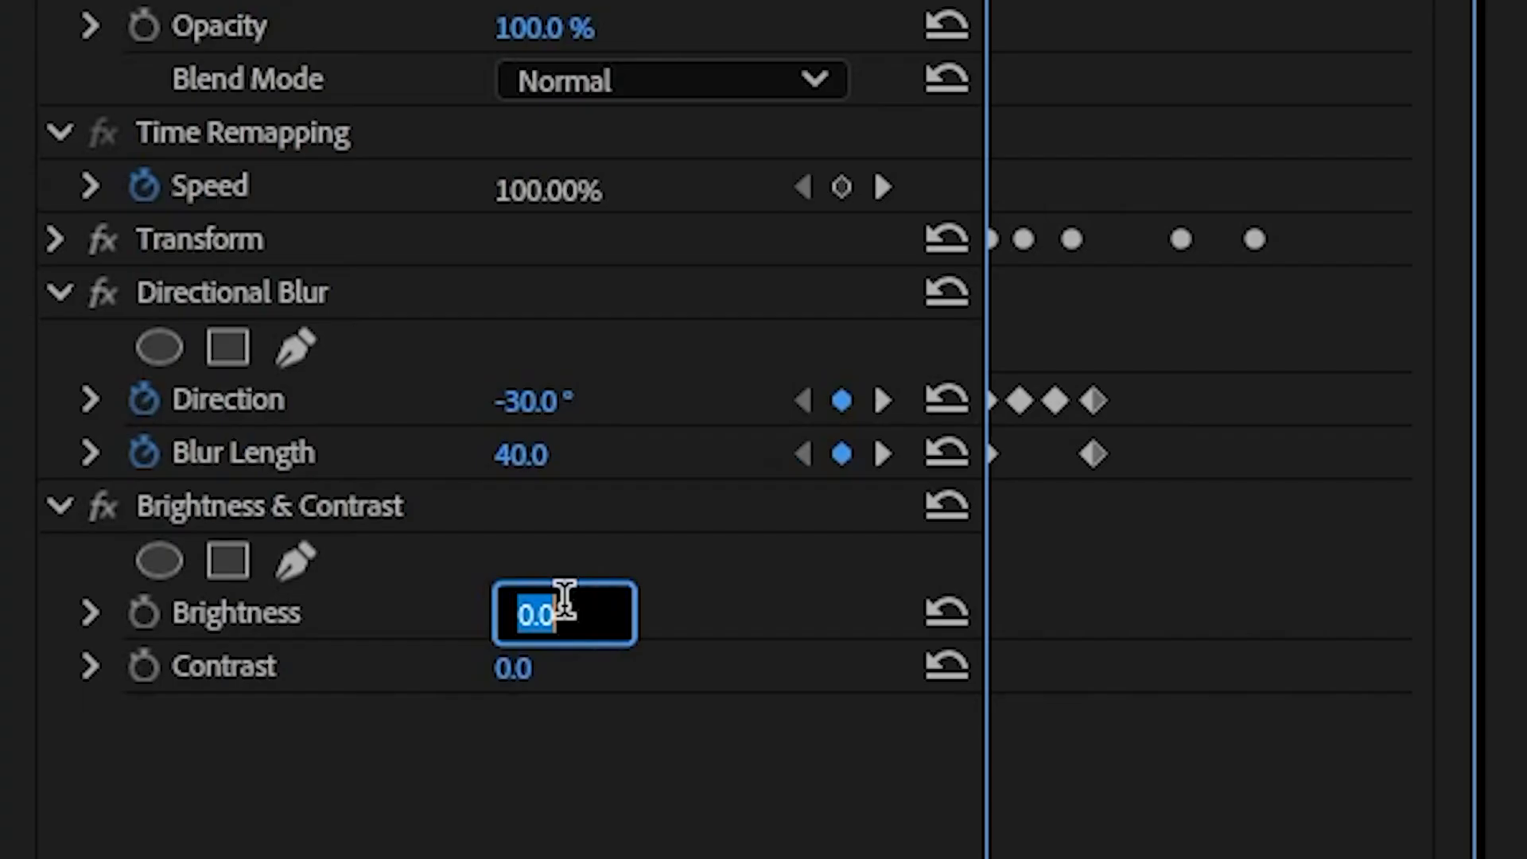
{"action": "type", "text": "40.0"}
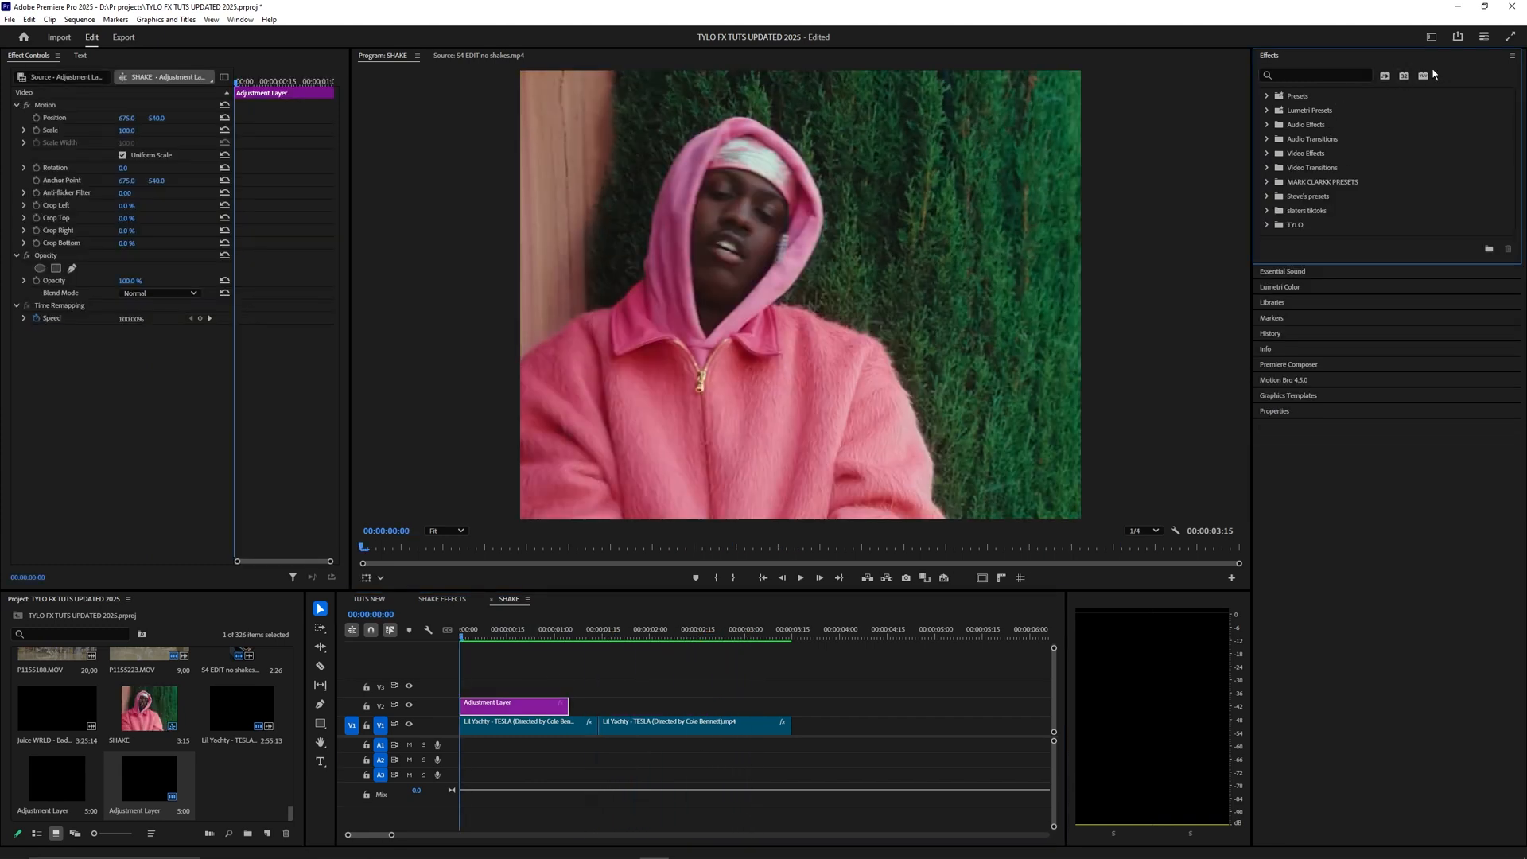
- Import the TYLO SHAKE PRESETS .prfpset file through the Effects panel menu
{"action": "left_click", "coordinate": [1510, 56]}
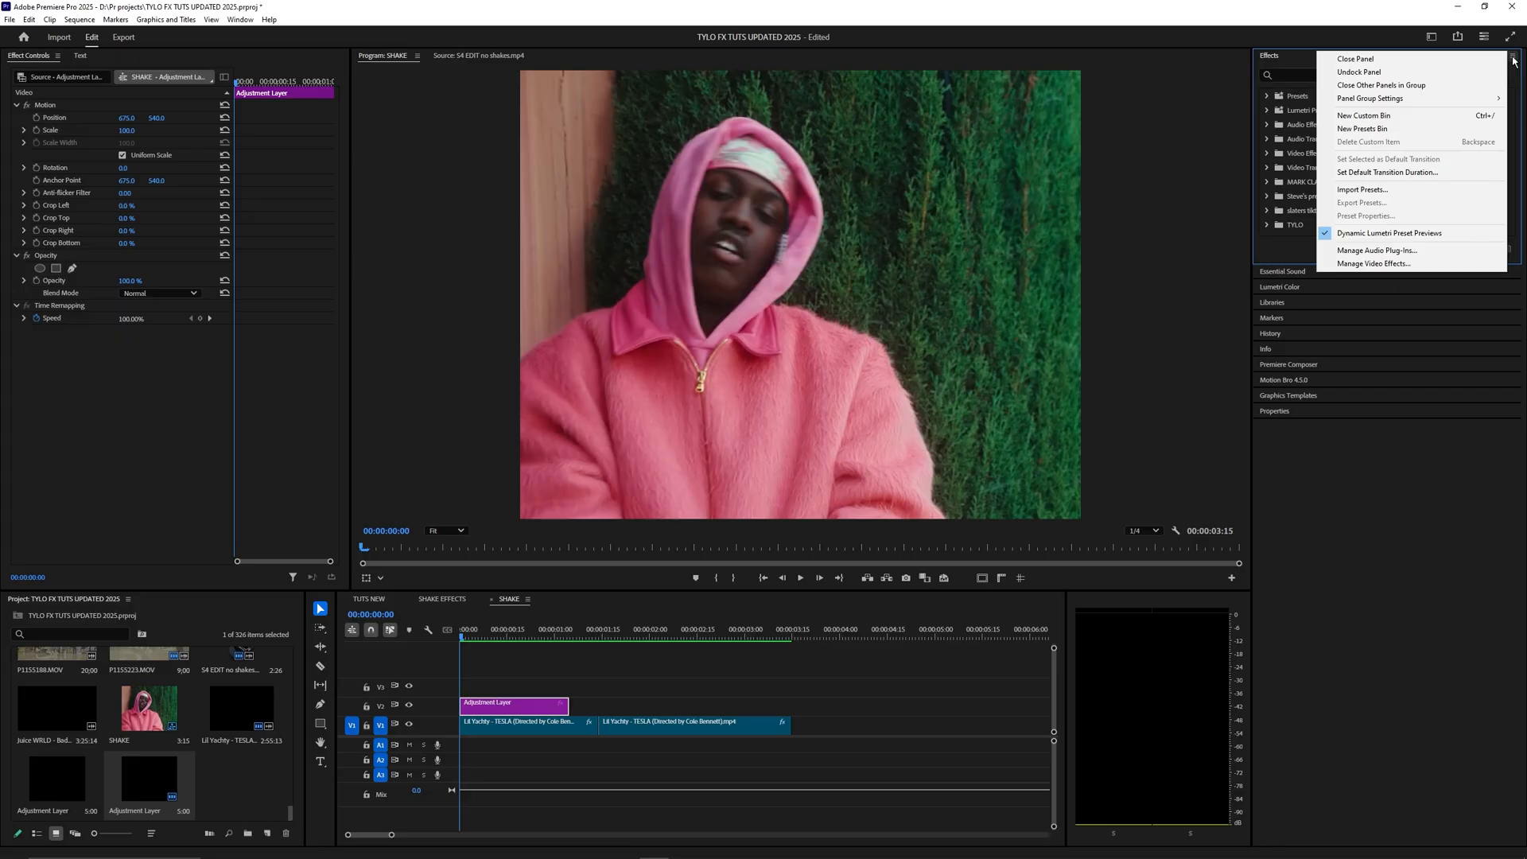
{"action": "left_click", "coordinate": [1361, 189]}
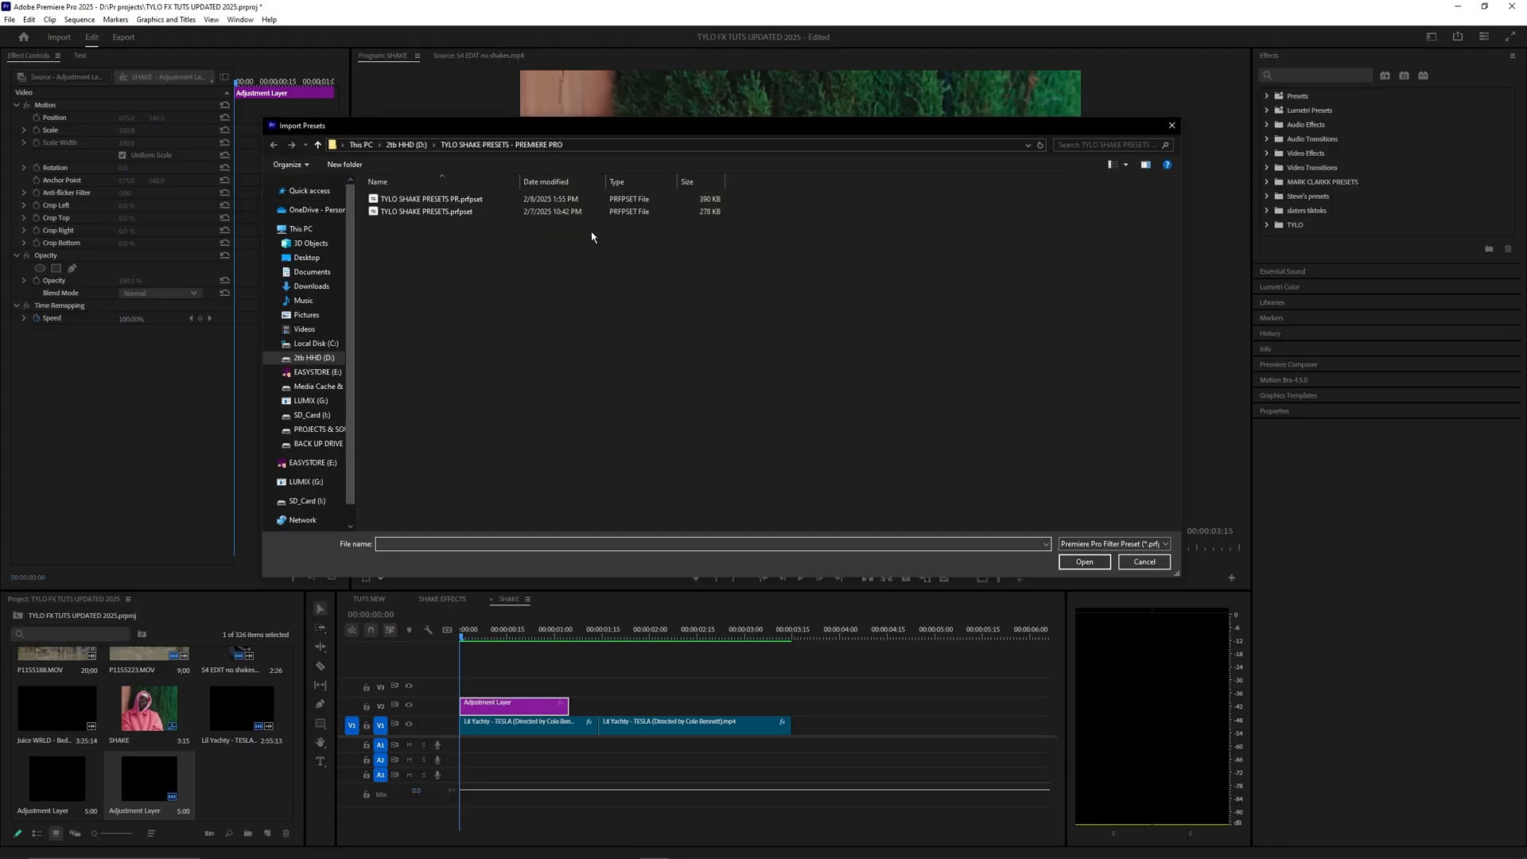
{"action": "left_click", "coordinate": [1143, 562]}
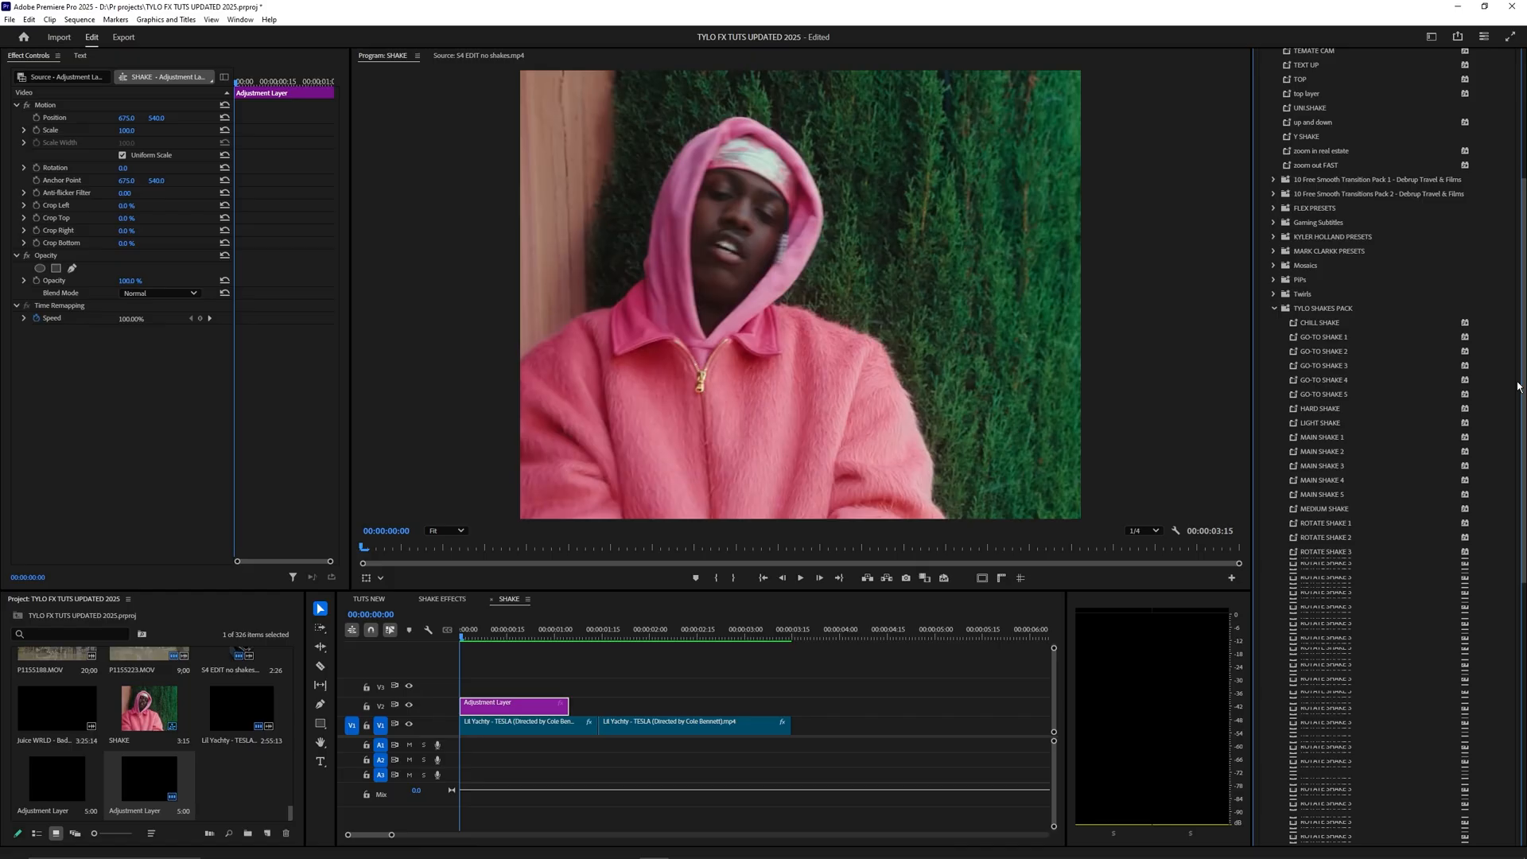
{"action": "scroll", "scroll_direction": "down", "scroll_amount": 3}
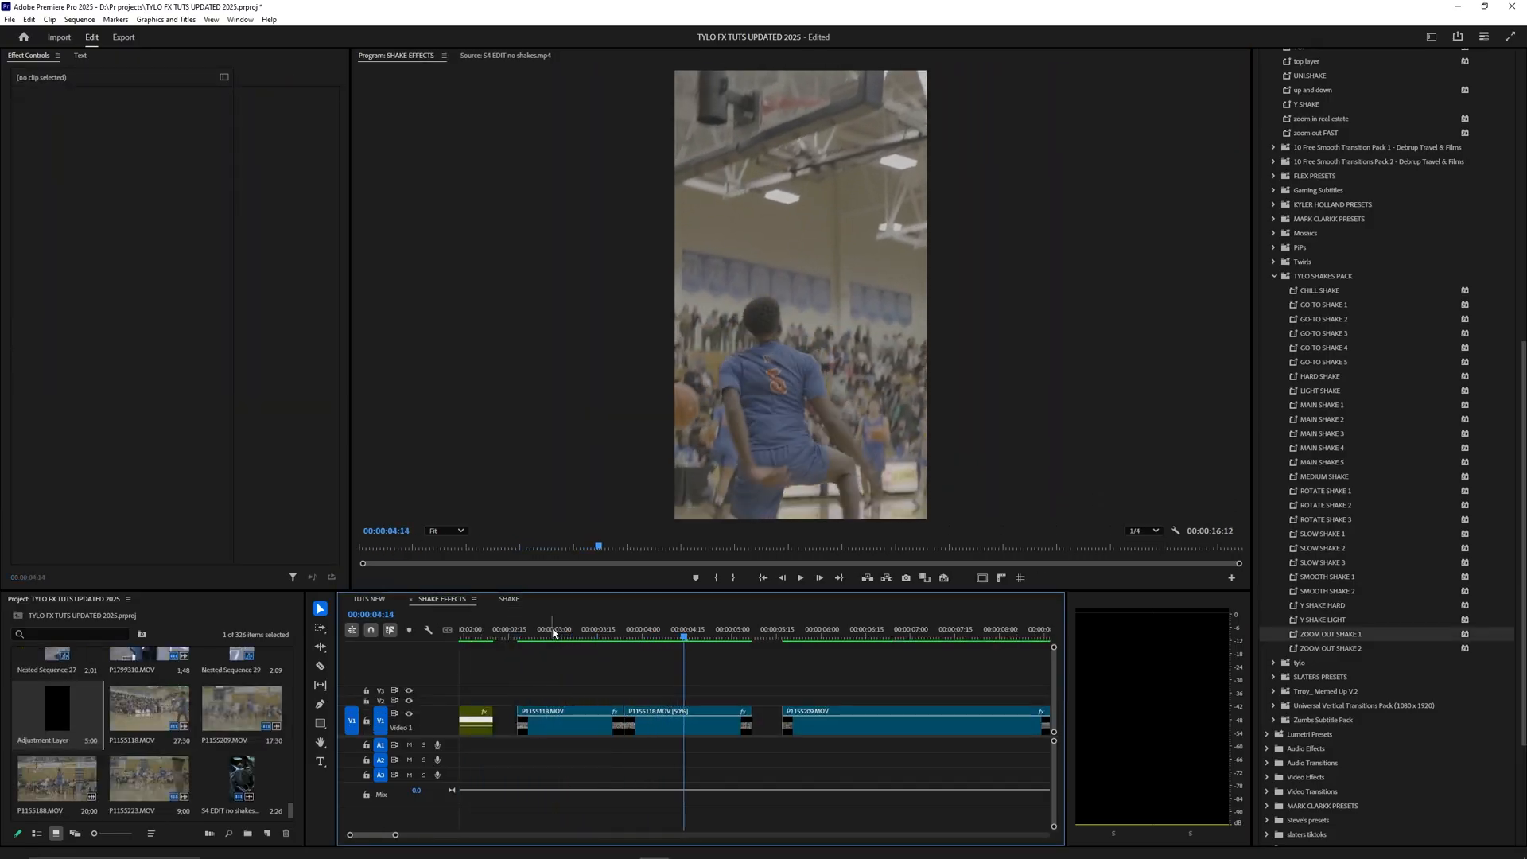
- Select the new adjustment layer on V2 in the SHAKE EFFECTS sequence
{"action": "left_click", "coordinate": [628, 633]}
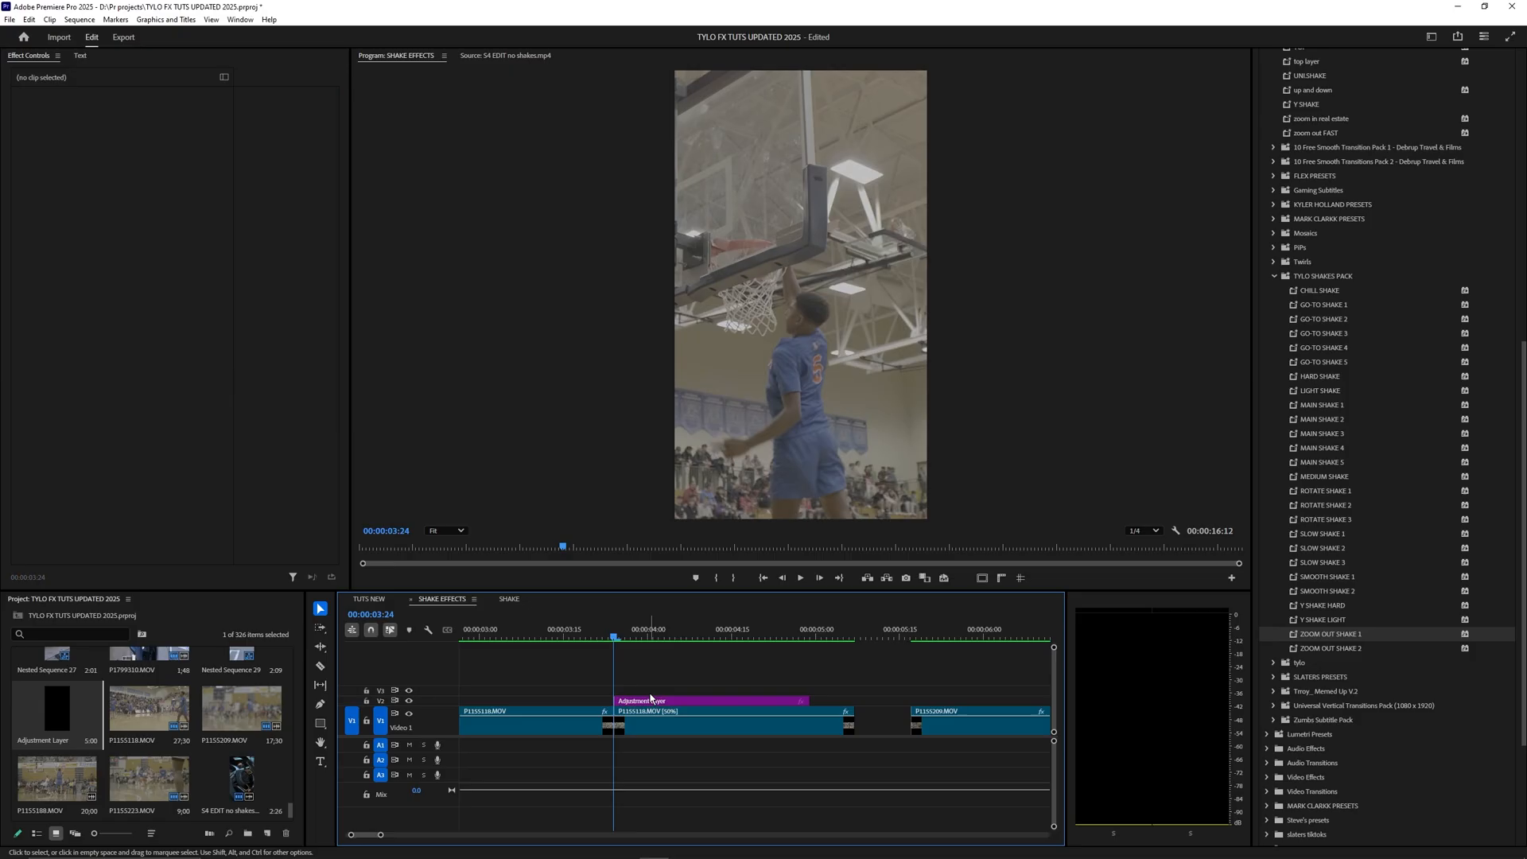
{"action": "left_click", "coordinate": [682, 701]}
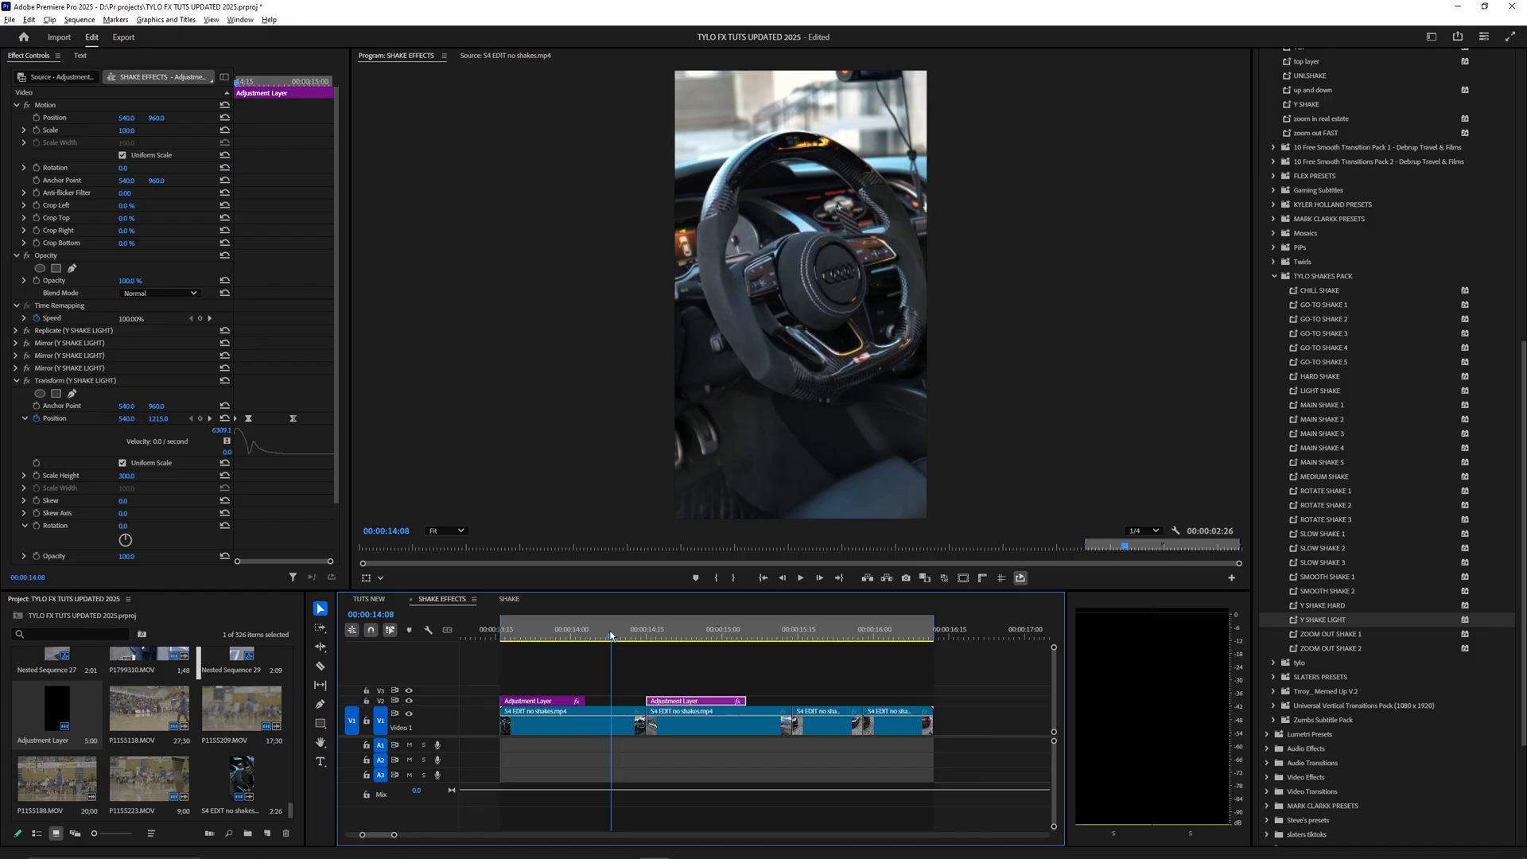
- Place another GO-TO SHAKE 4 adjustment layer over the car clips and scrub to preview
{"action": "left_click", "coordinate": [823, 639]}
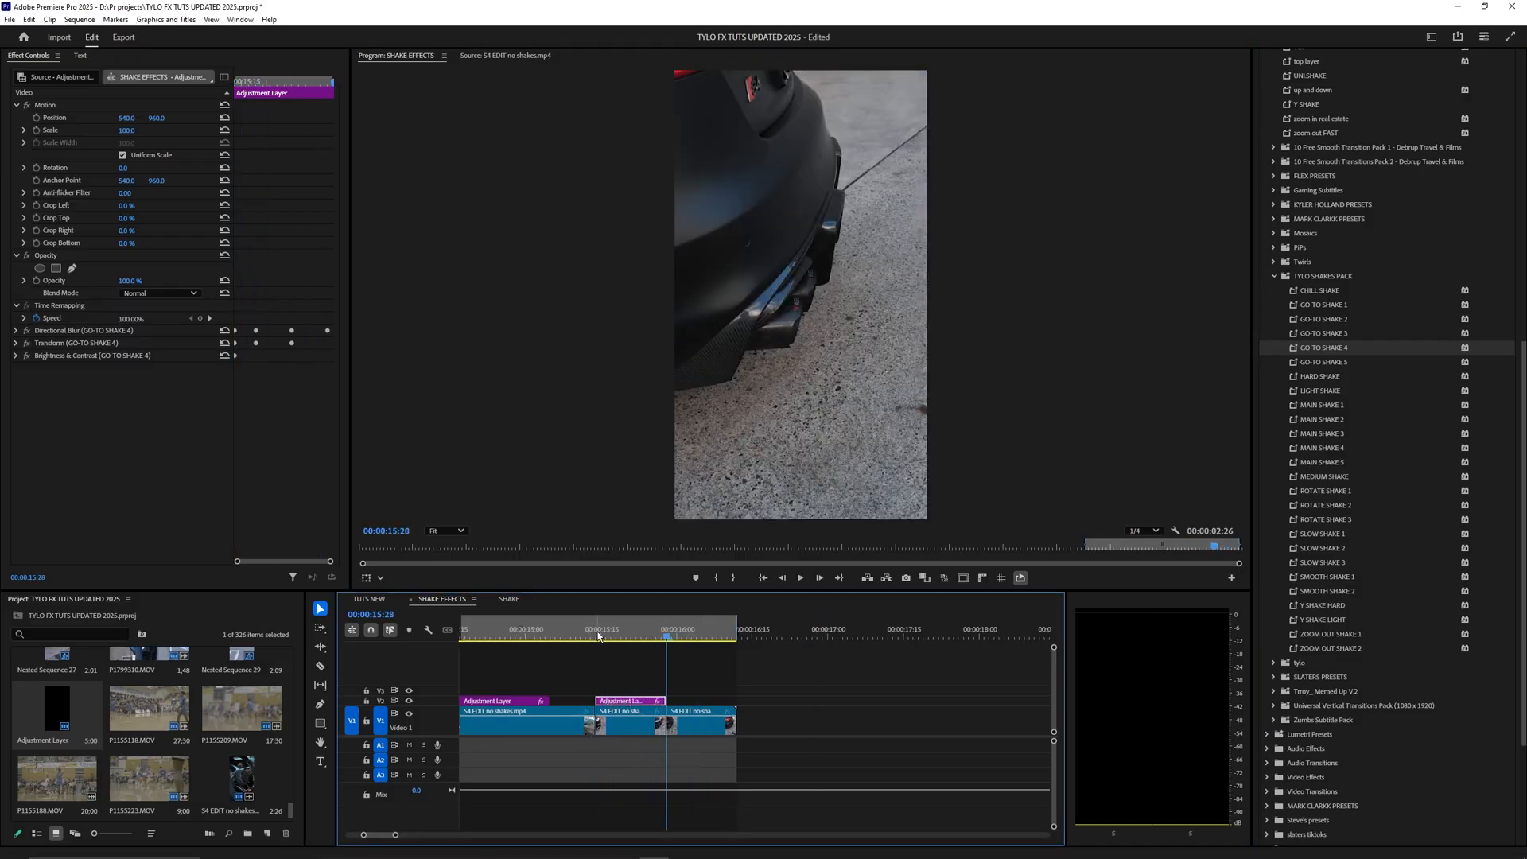
{"action": "left_click_drag", "start_coordinate": [630, 701], "coordinate": [691, 701]}
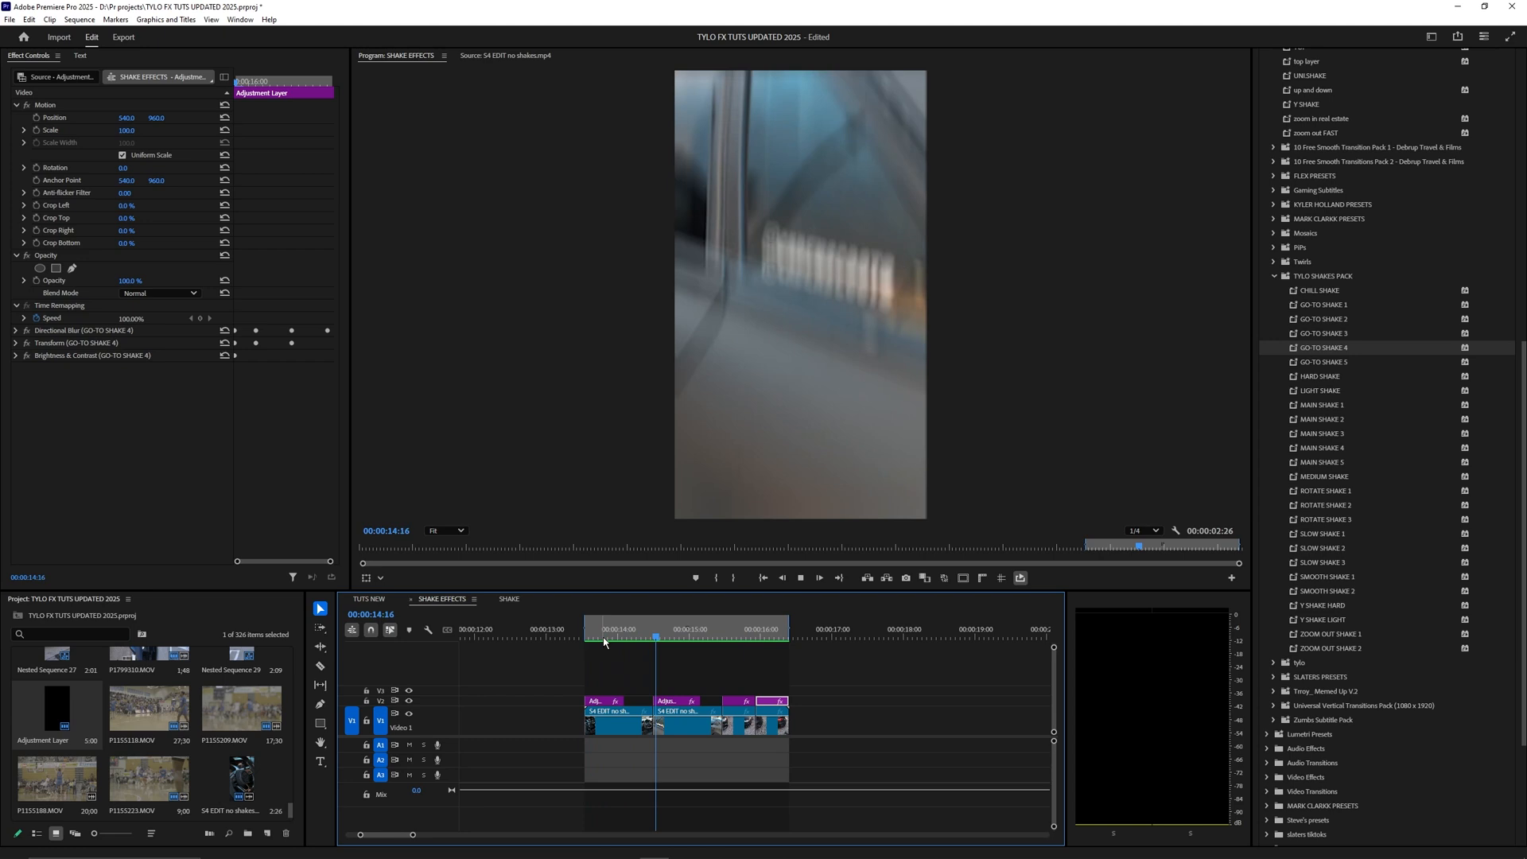
{"action": "left_click", "coordinate": [594, 638]}
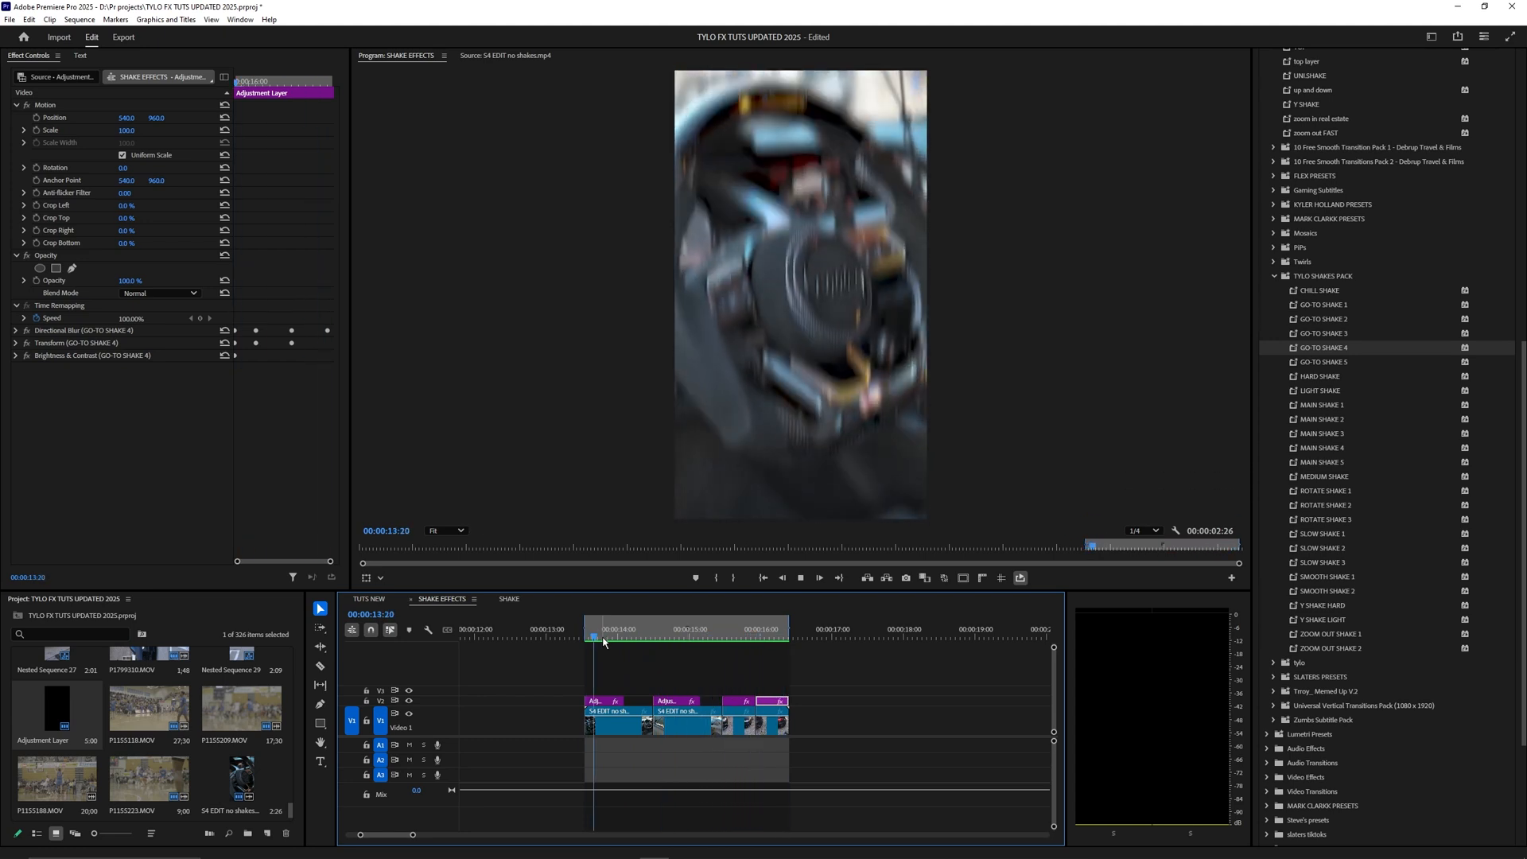